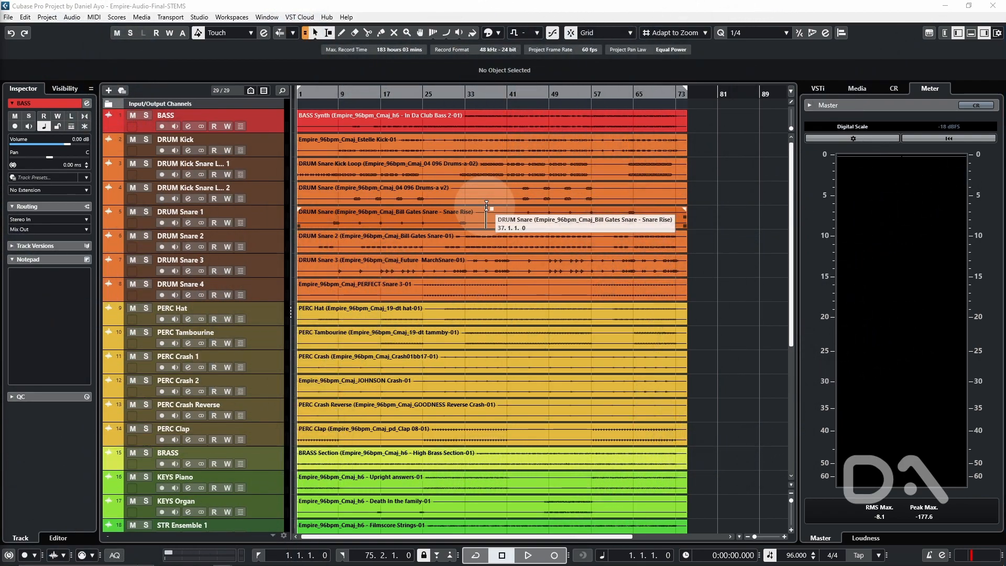
Open the Yamaha Steinberg USB ASIO control panel from Studio Setup, showing a 512-sample buffer
{"action": "left_click", "coordinate": [199, 17]}
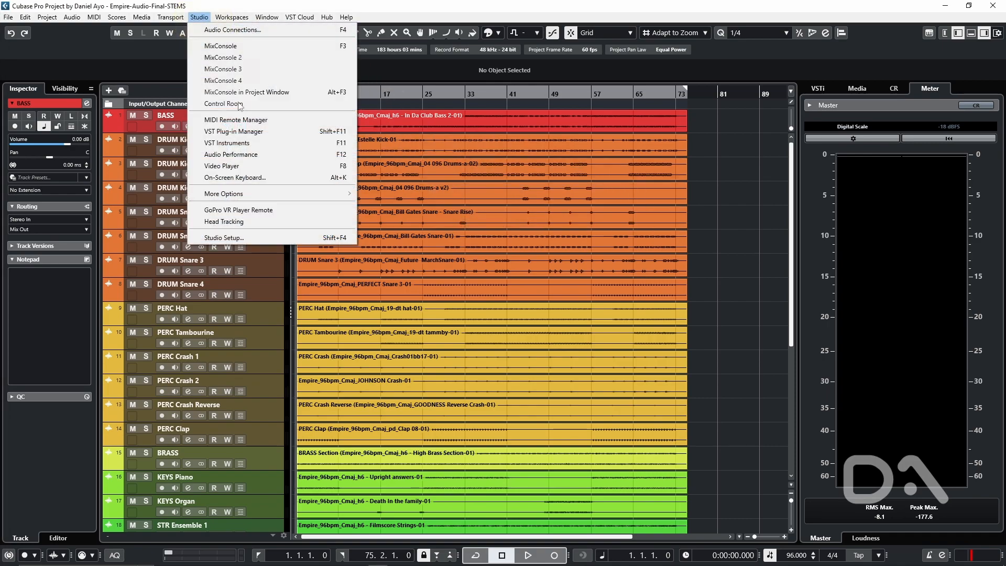
{"action": "left_click", "coordinate": [224, 238]}
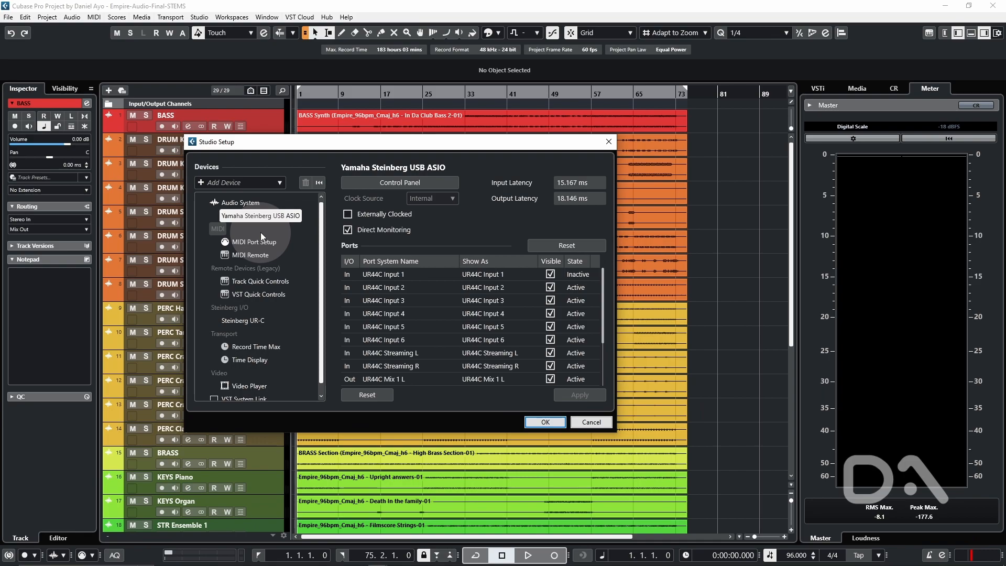
{"action": "left_click", "coordinate": [399, 182]}
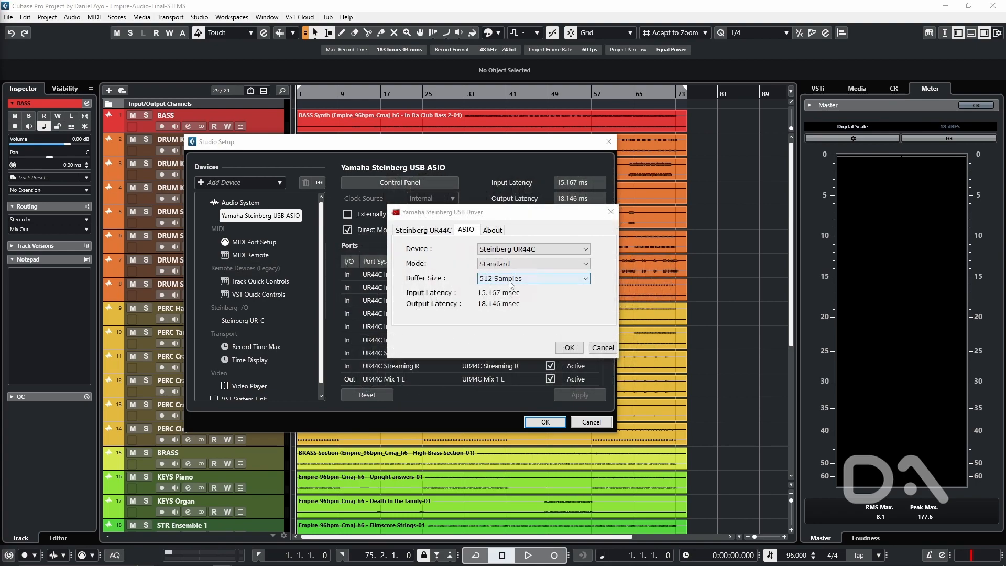
Set the ASIO buffer size to 32 samples and confirm the driver and Studio Setup windows
{"action": "left_click", "coordinate": [532, 278]}
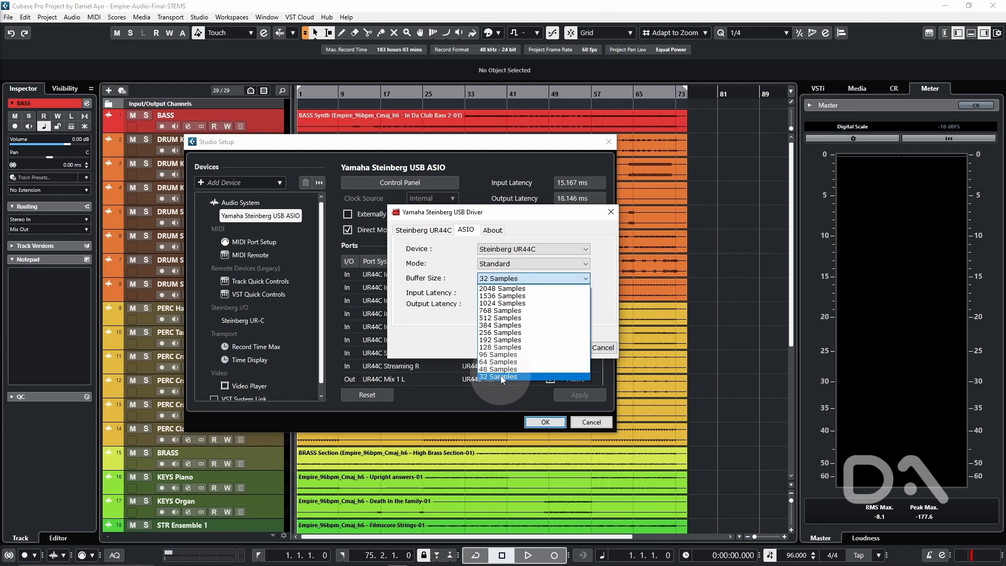
{"action": "left_click", "coordinate": [501, 377]}
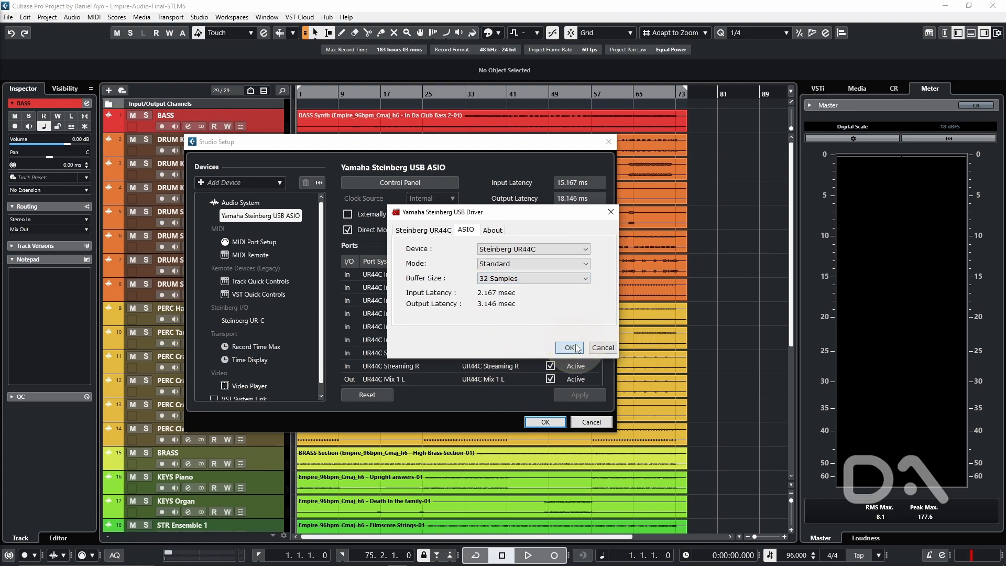
{"action": "left_click", "coordinate": [569, 347]}
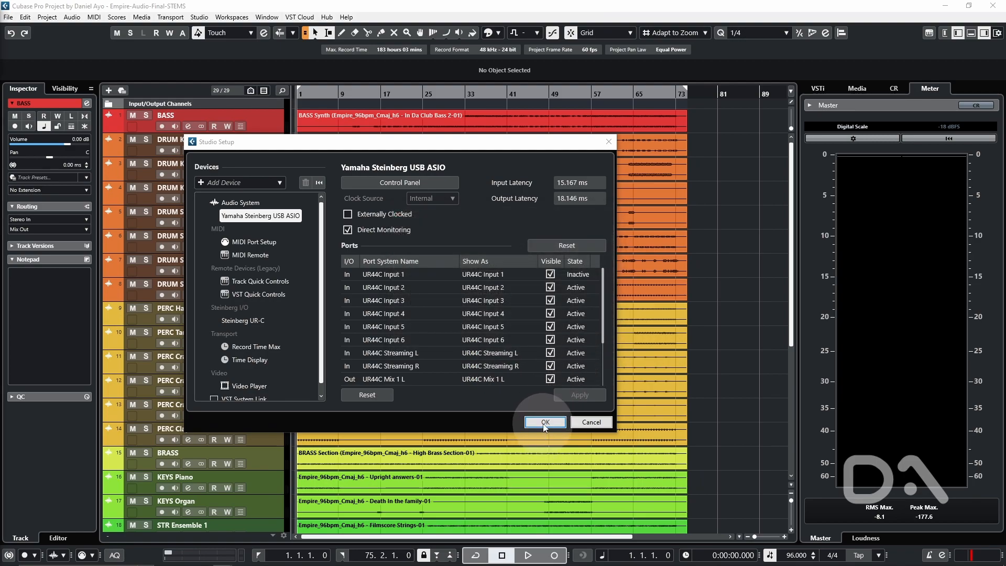
{"action": "left_click", "coordinate": [544, 422]}
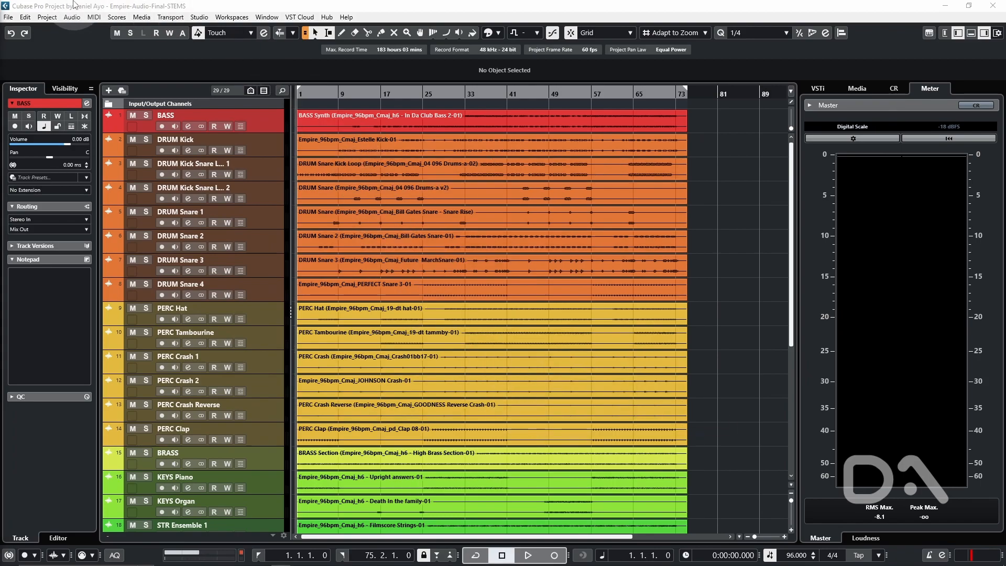
Export the queued 320 kb/s MP3 mixdown 001_Empire_96bpm_Cmaj_test from File > Export > Audio Mixdown
{"action": "left_click", "coordinate": [8, 17]}
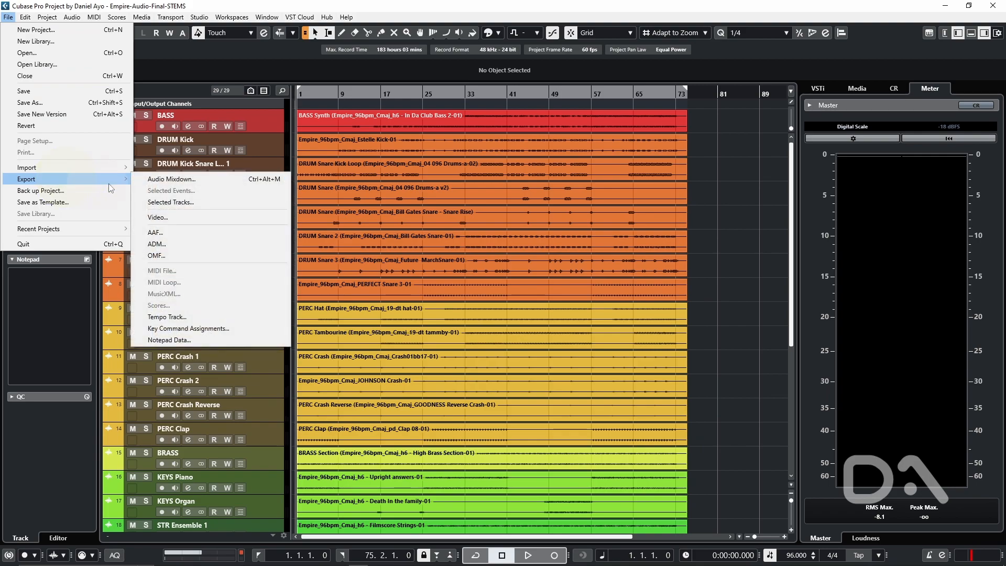
{"action": "left_click", "coordinate": [172, 179]}
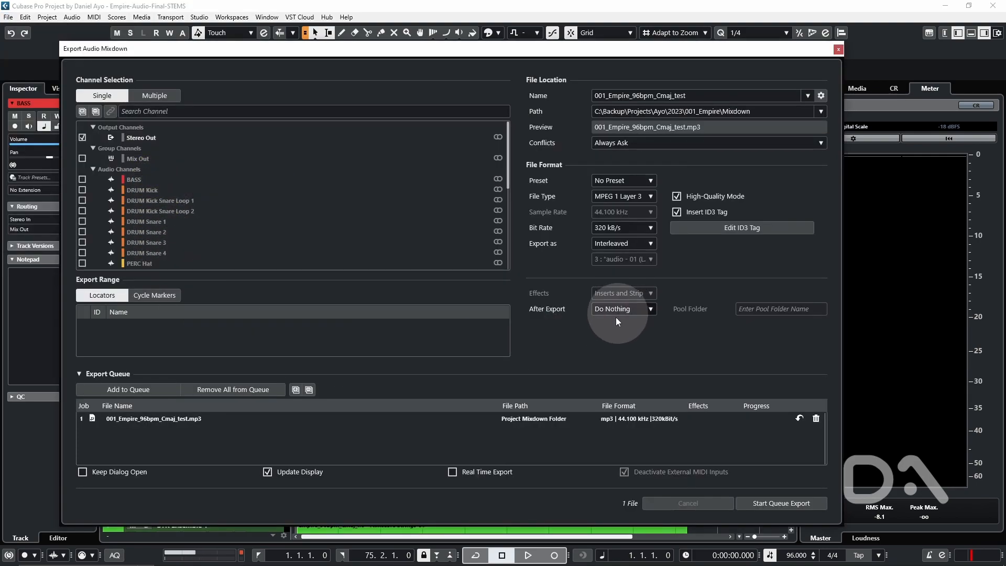
{"action": "mouse_move", "coordinate": [609, 414]}
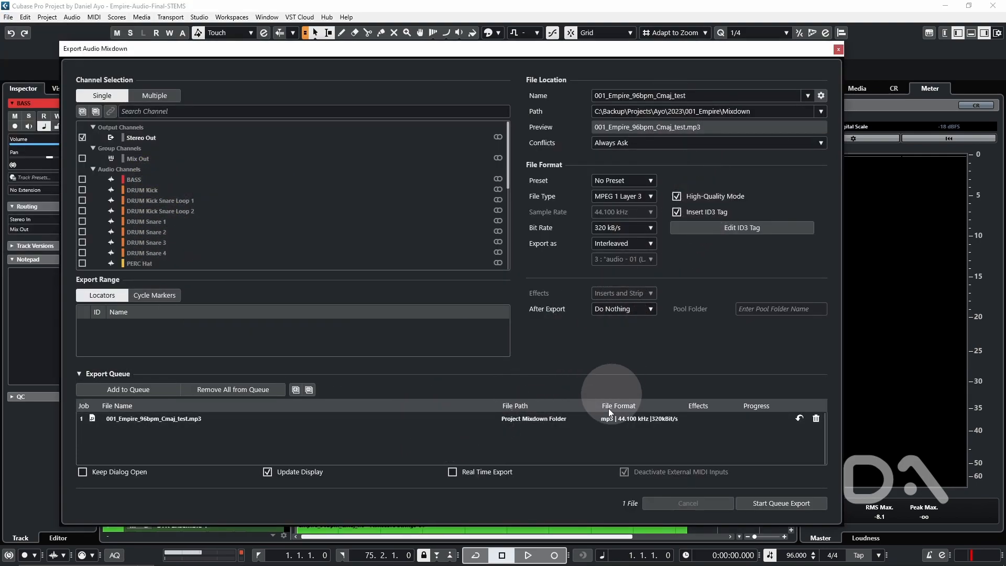
{"action": "mouse_move", "coordinate": [651, 378]}
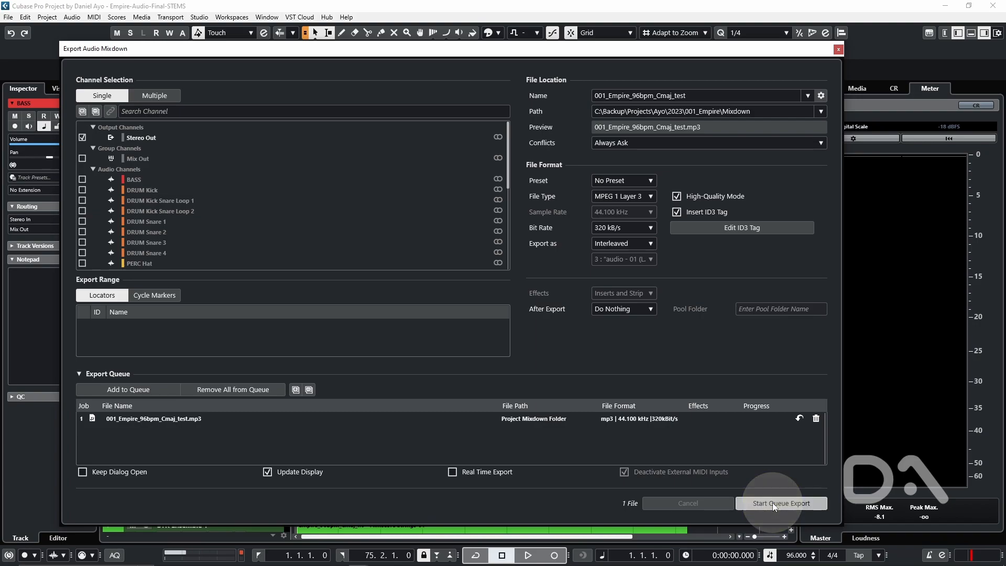
{"action": "left_click", "coordinate": [781, 503]}
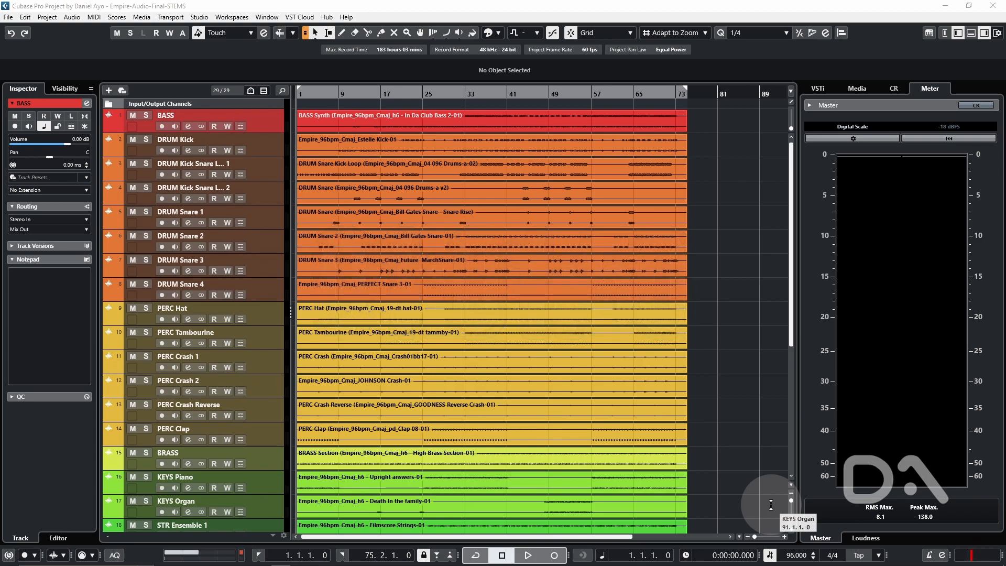
Change the Yamaha Steinberg USB driver buffer size to 256 samples and confirm
{"action": "left_click", "coordinate": [94, 17]}
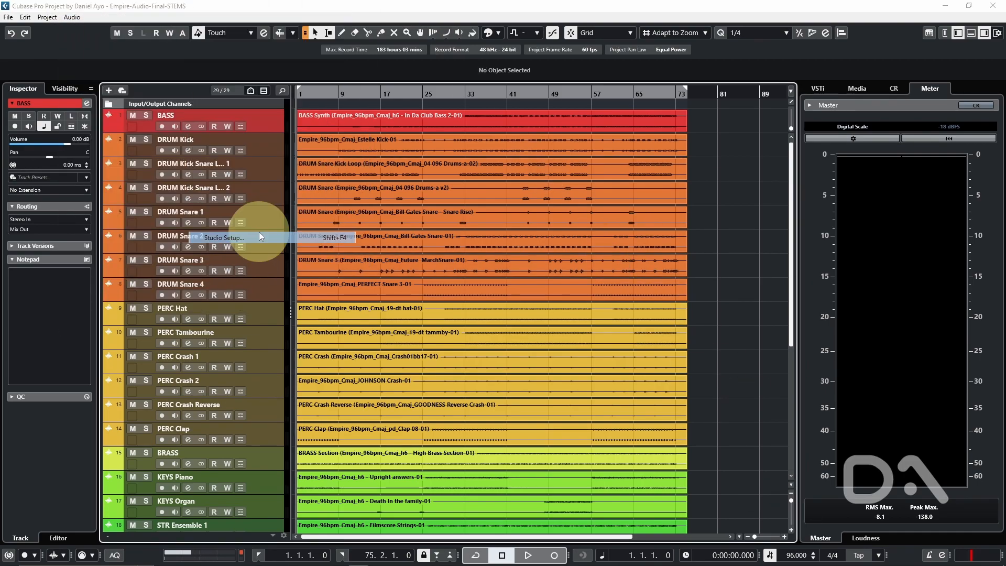
{"action": "left_click", "coordinate": [223, 238]}
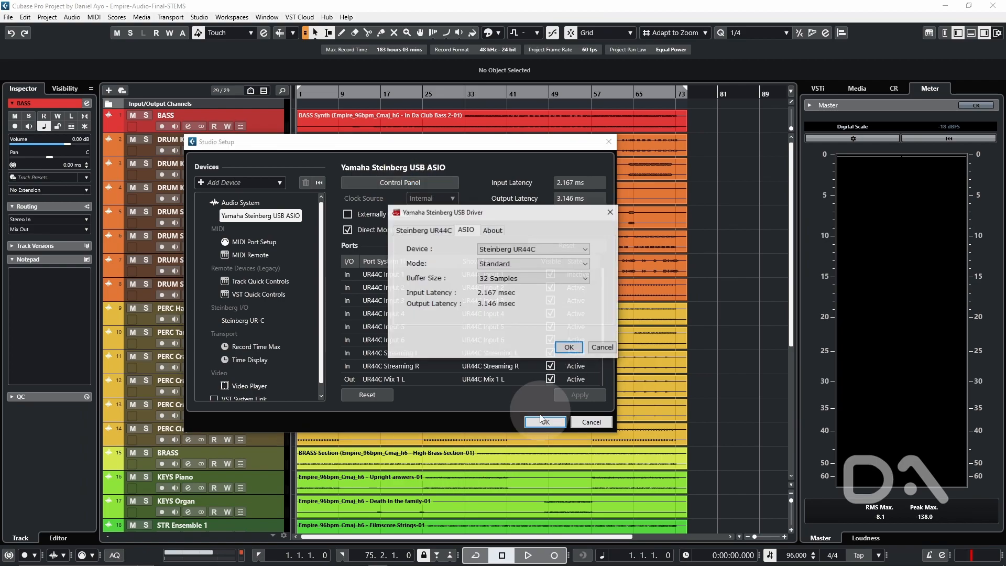
{"action": "left_click", "coordinate": [531, 278]}
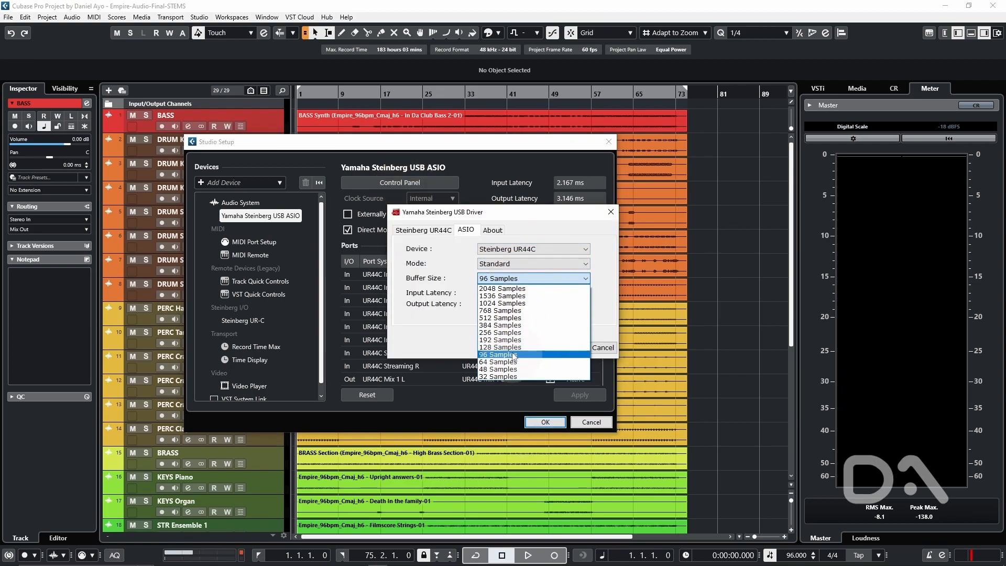
{"action": "left_click", "coordinate": [500, 332]}
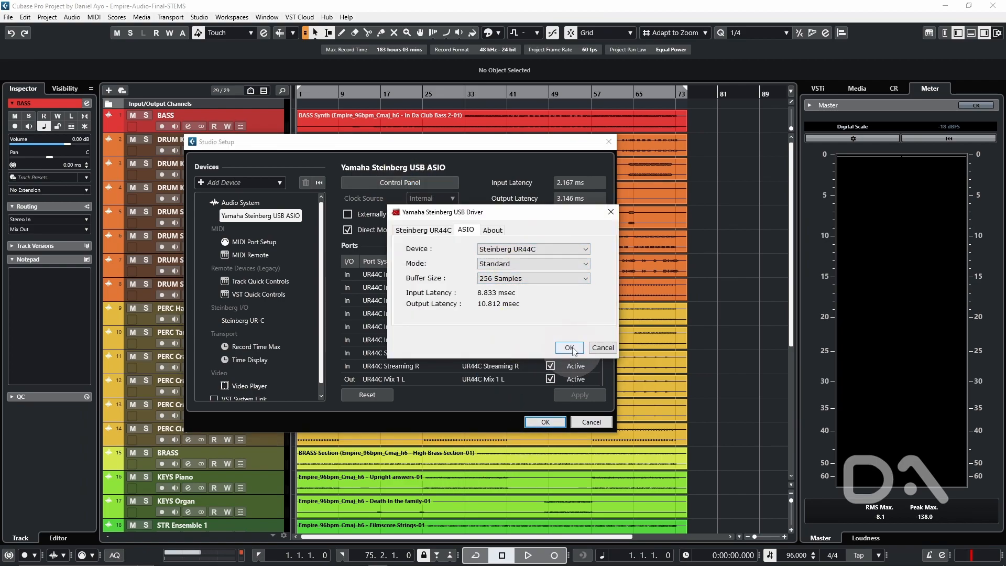
{"action": "left_click", "coordinate": [567, 347]}
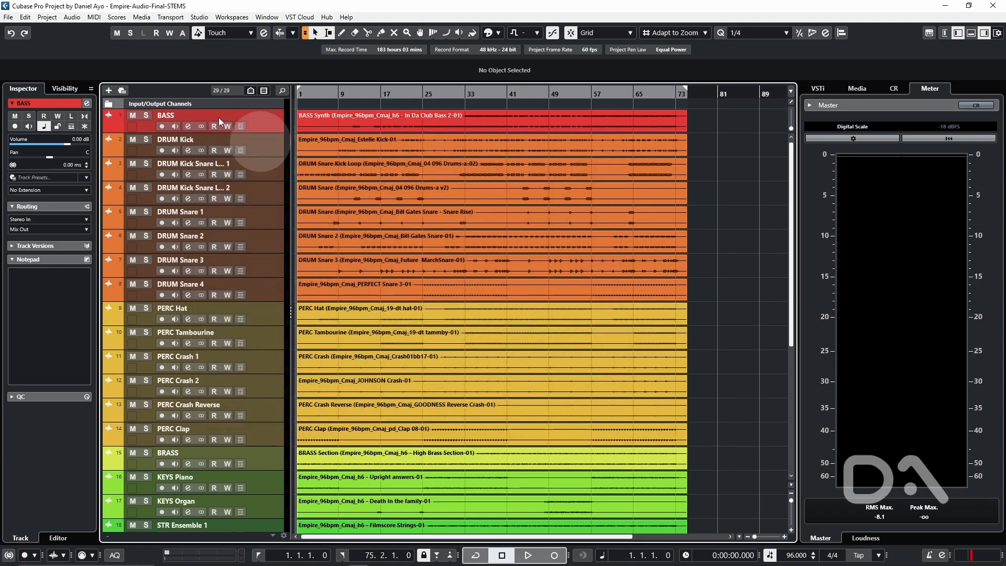
{"action": "left_click", "coordinate": [8, 17]}
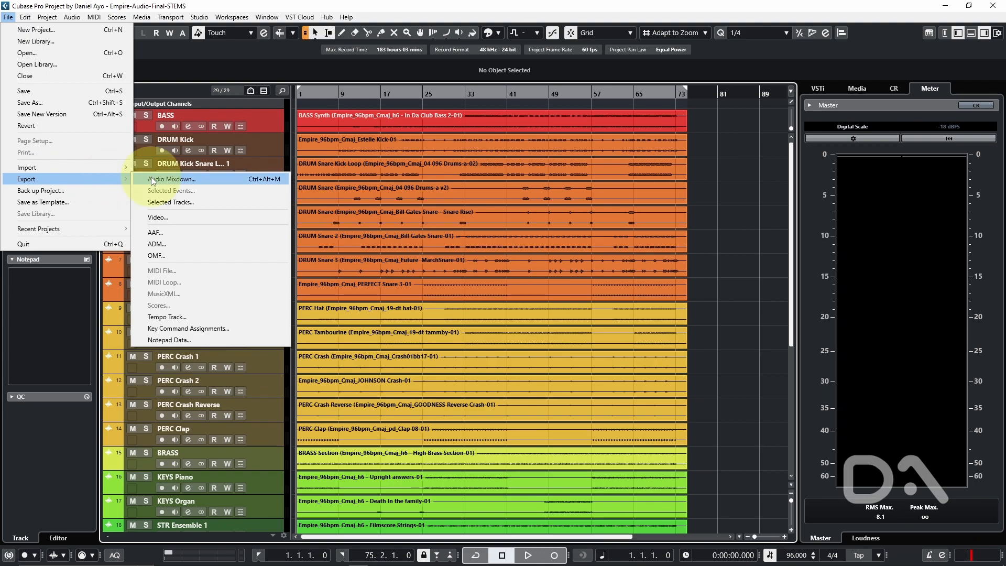
Re-export the queued MP3 mixdown 001_Empire_96bpm_Cmaj_test using the 256-sample buffer
{"action": "left_click", "coordinate": [172, 179]}
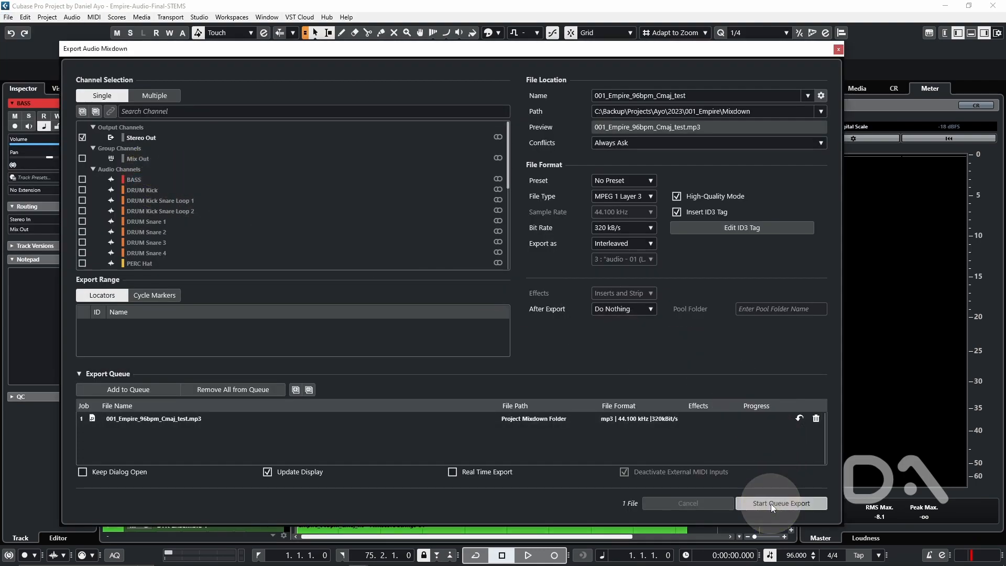
{"action": "left_click", "coordinate": [781, 503]}
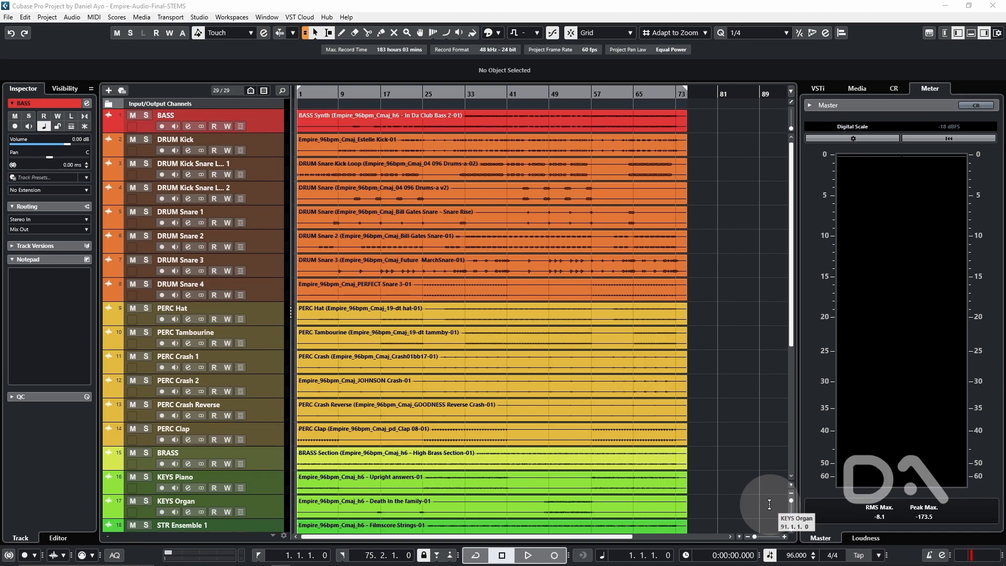
Check the Studio menu, then go to File > Export for another mixdown
{"action": "left_click", "coordinate": [199, 17]}
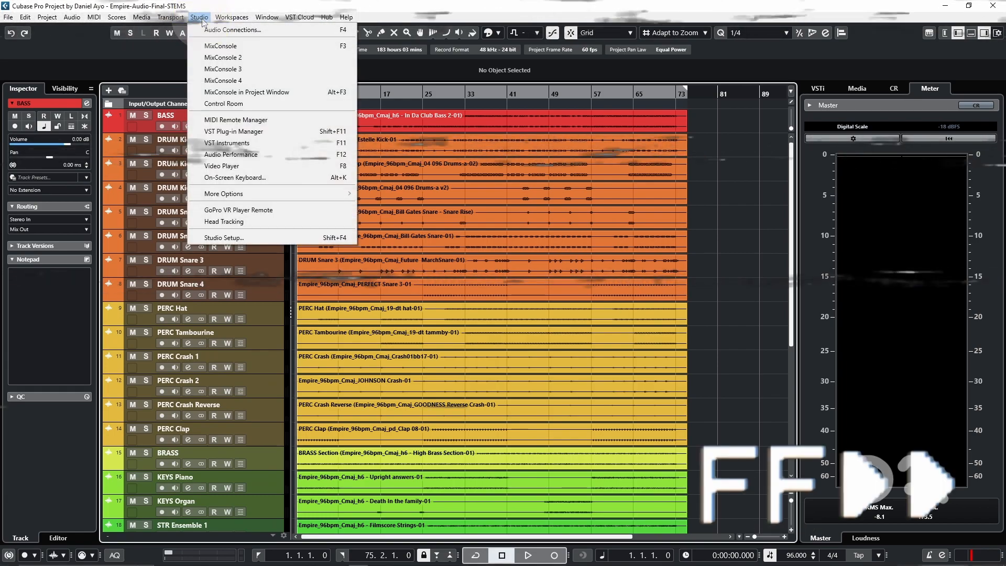
{"action": "left_click", "coordinate": [9, 16]}
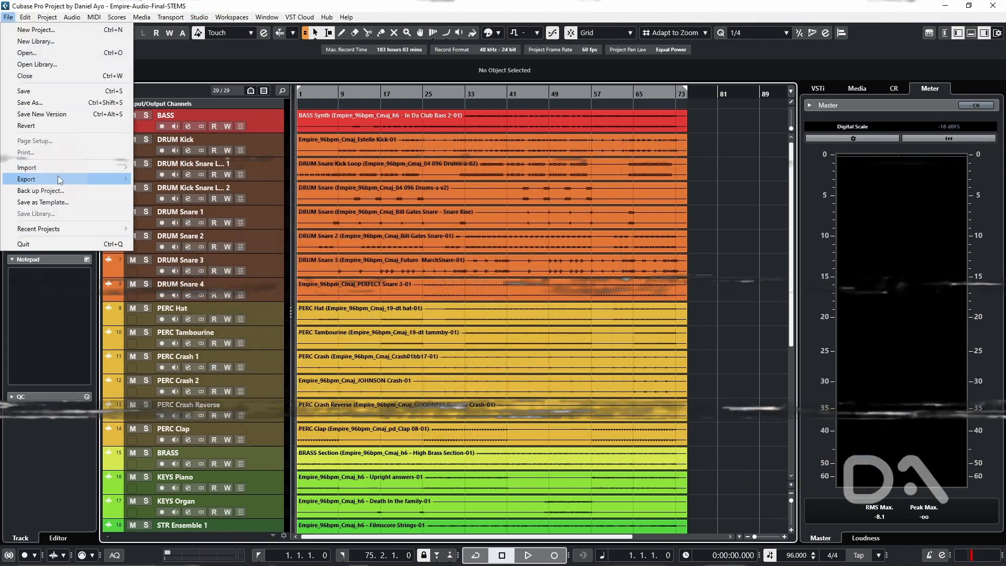
{"action": "left_click", "coordinate": [27, 178]}
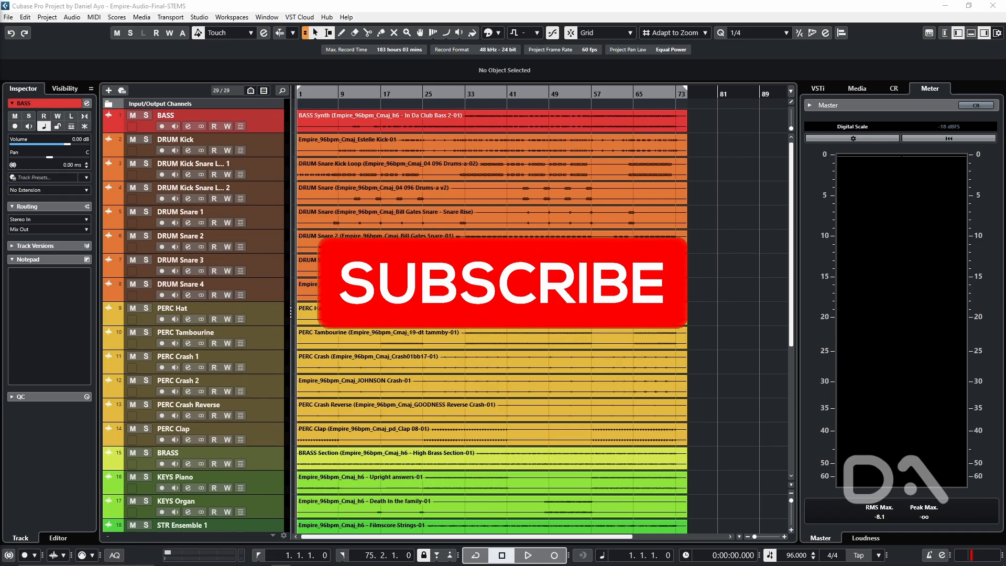
Open Studio Setup to the Audio System page for the Yamaha Steinberg USB ASIO device
{"action": "left_click", "coordinate": [504, 282]}
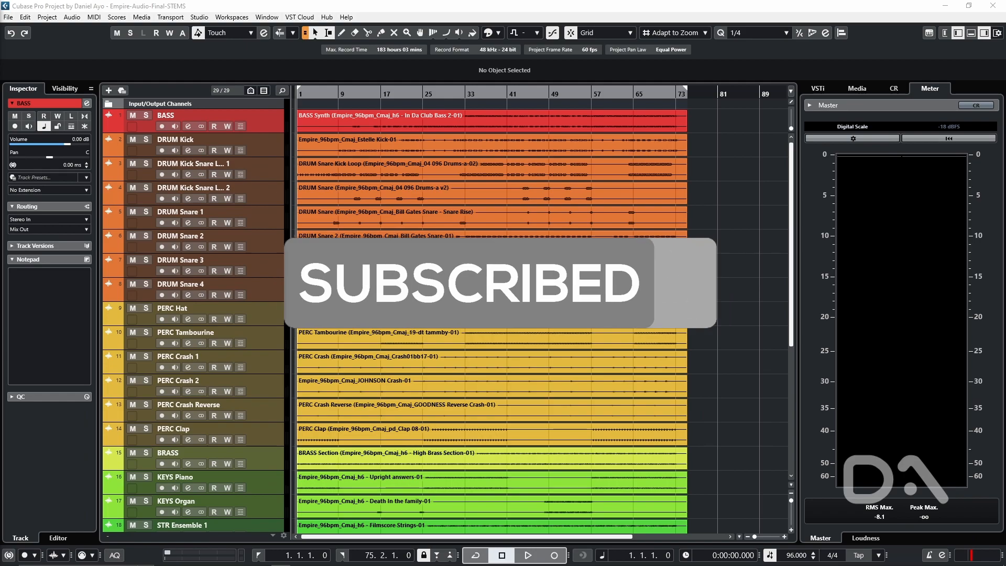
{"action": "left_click", "coordinate": [199, 17]}
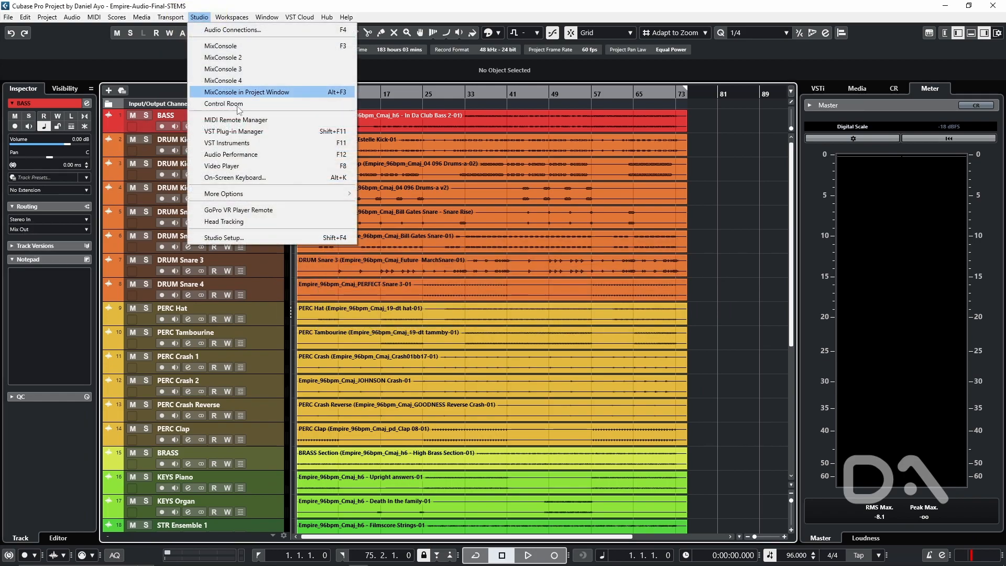
{"action": "left_click", "coordinate": [224, 238]}
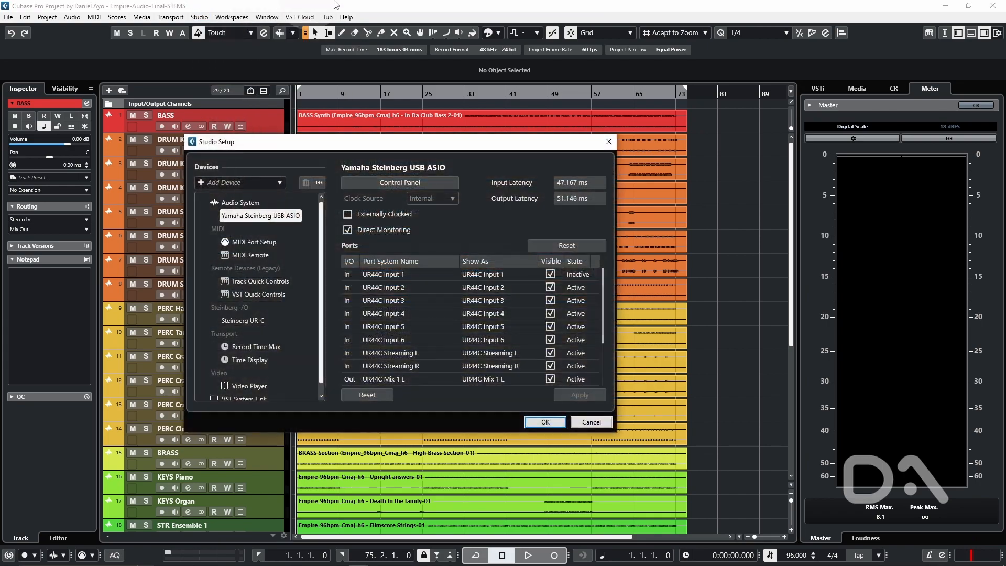
{"action": "scroll", "scroll_direction": "down", "scroll_amount": 3}
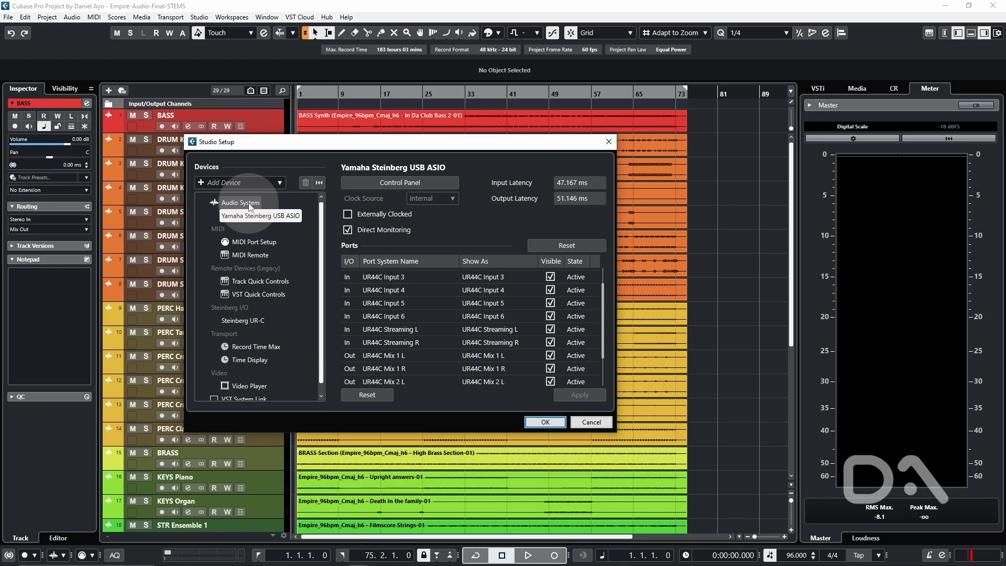
{"action": "left_click", "coordinate": [241, 203]}
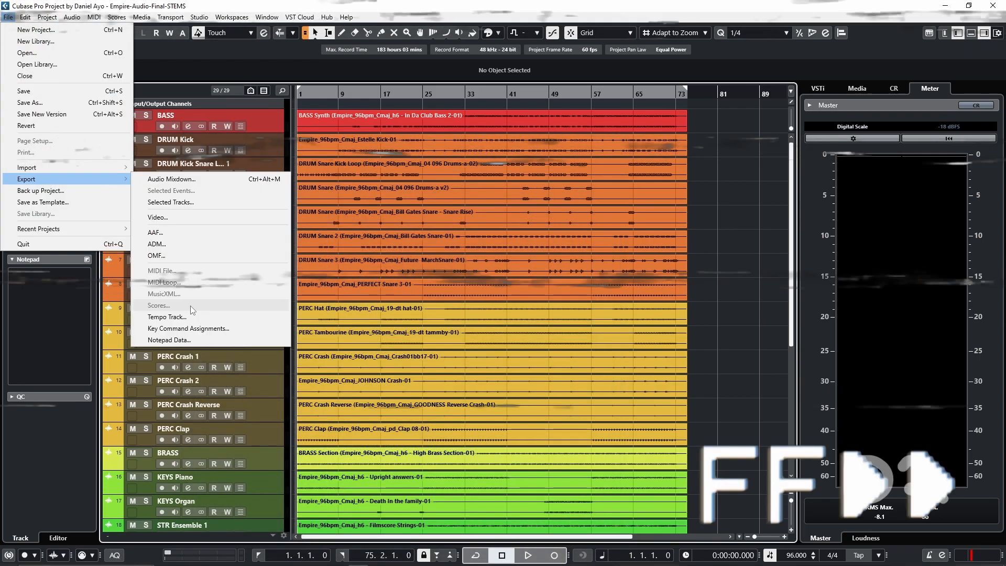
Export another queued MP3 mixdown of 001_Empire_96bpm_Cmaj_test
{"action": "left_click", "coordinate": [173, 179]}
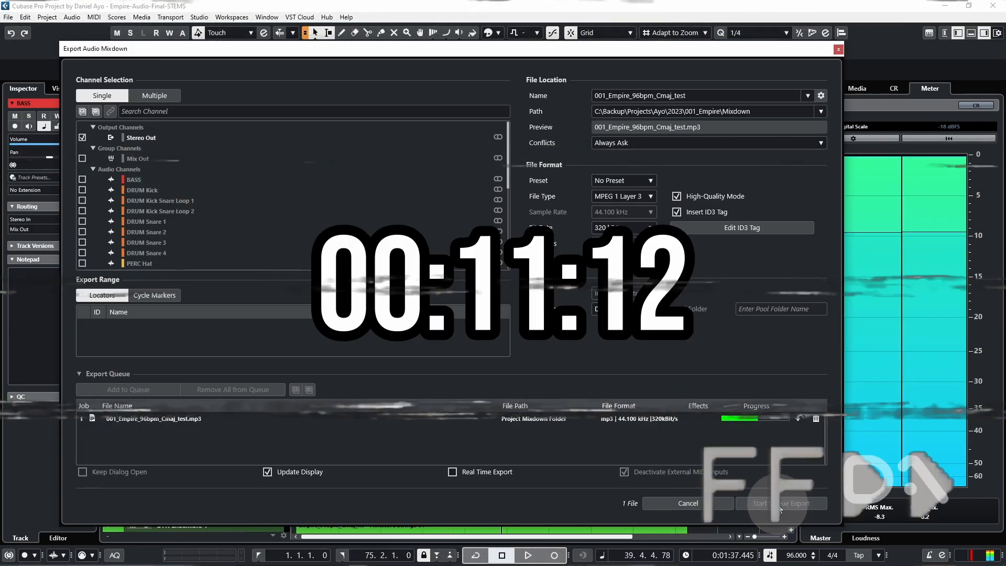
{"action": "left_click", "coordinate": [687, 503]}
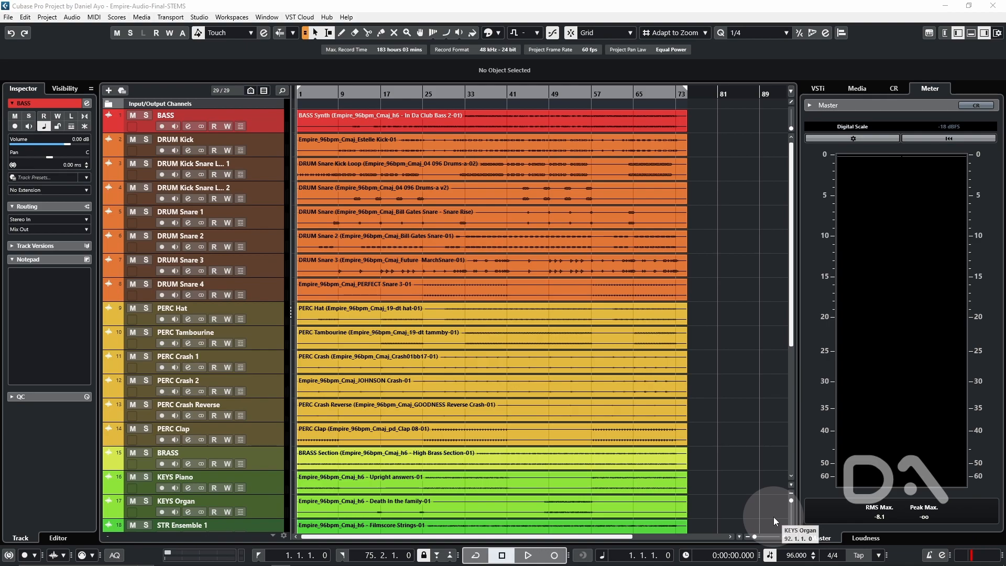
{"action": "mouse_move", "coordinate": [769, 523]}
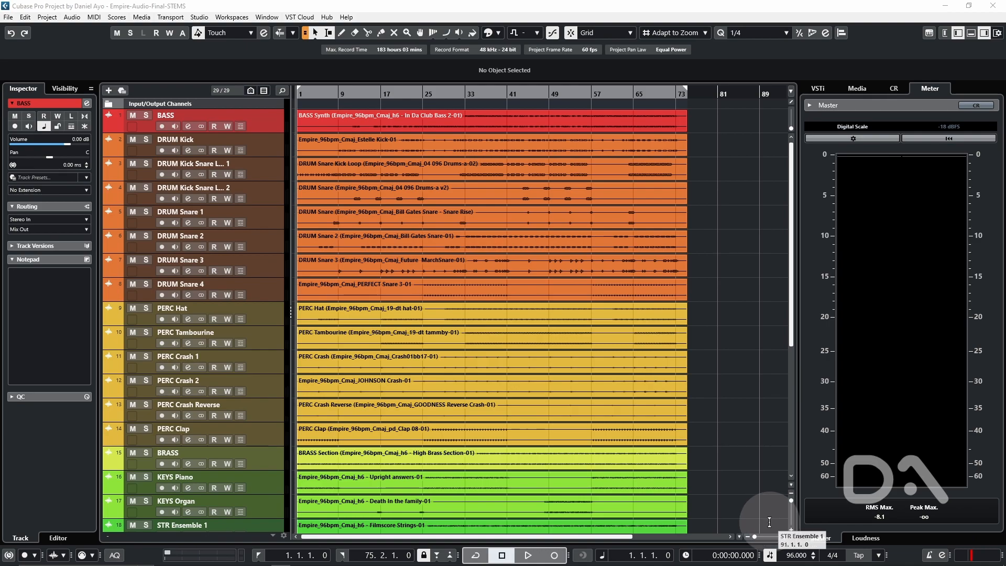